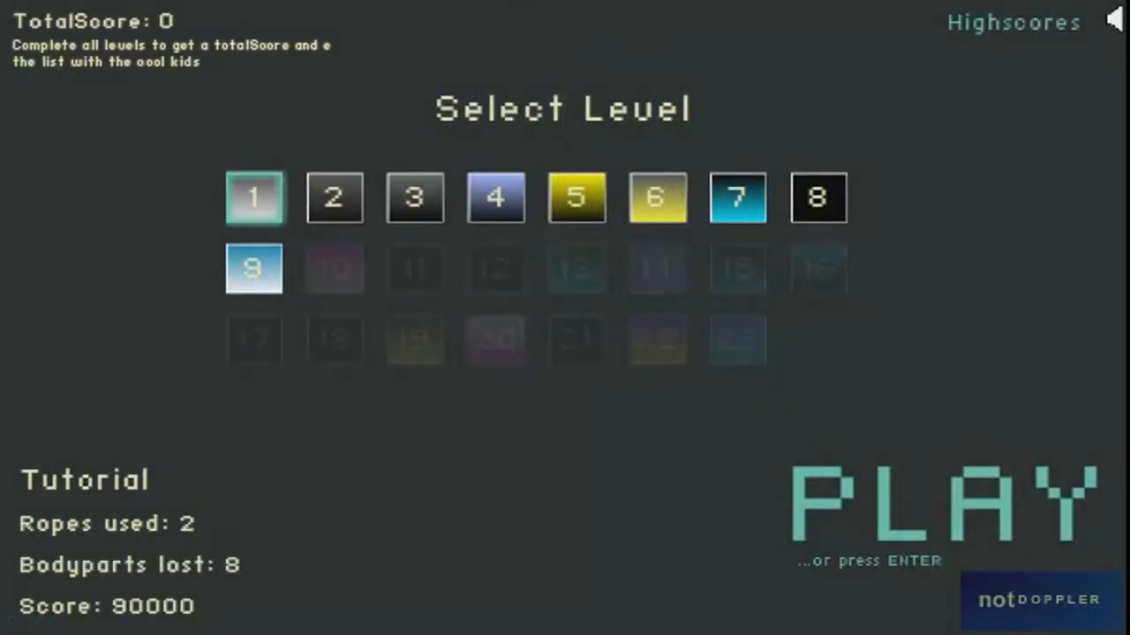
- Start level 1, the Tutorial, from the Select Level screen
left_click(949, 503)
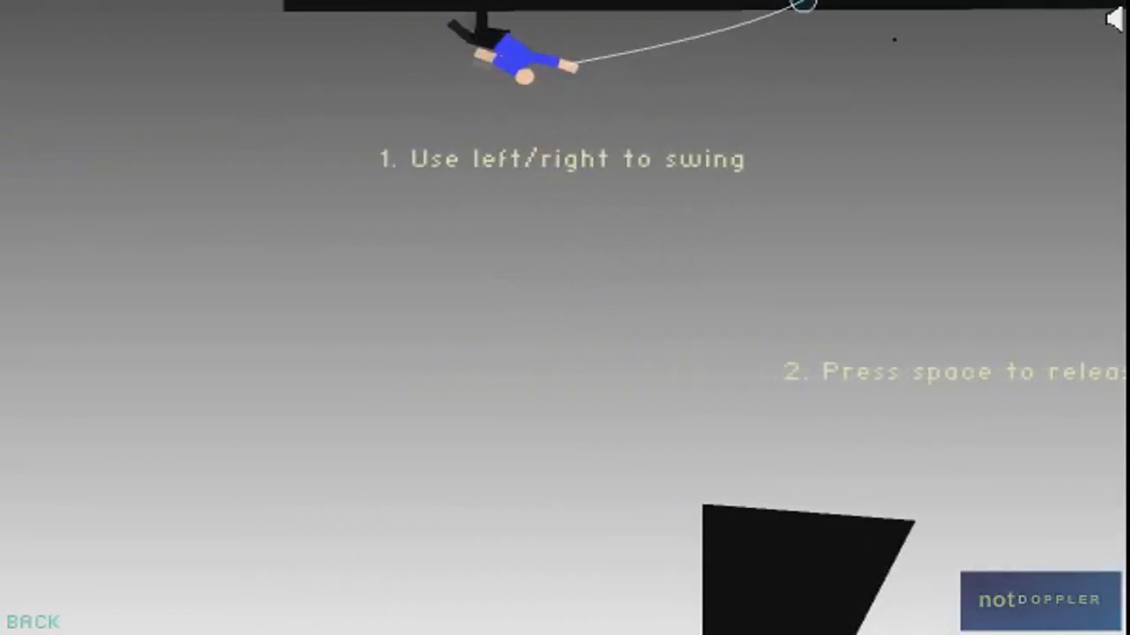
- Swing through the Tutorial, finishing with 6 ropes, no body parts lost, score 94000
key("space")
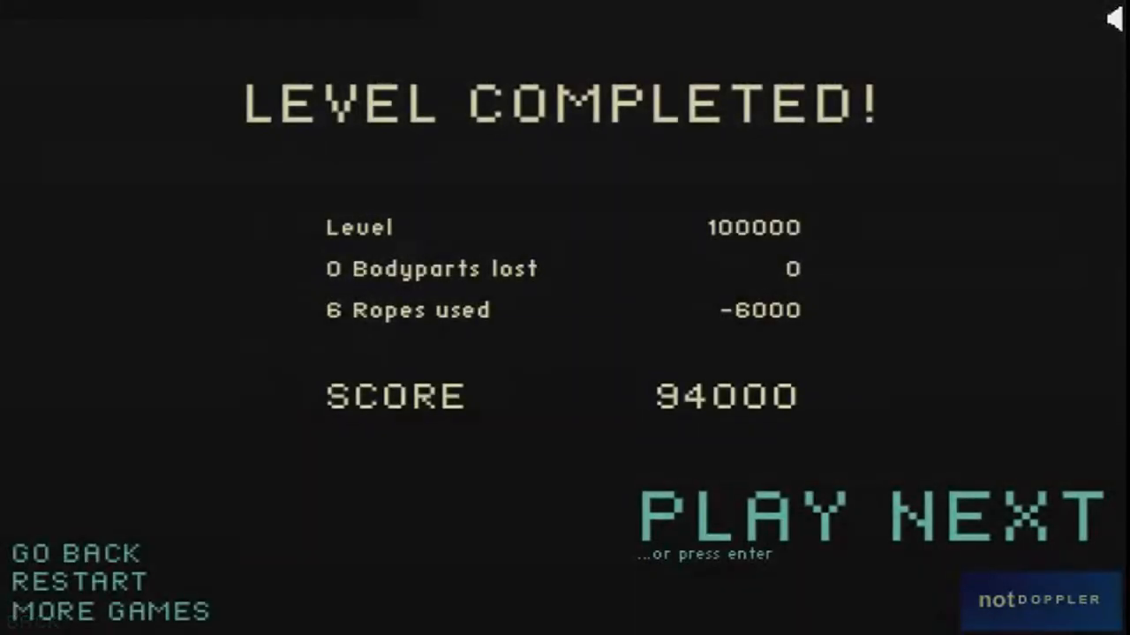
- Play the next level to completion with 9 ropes, no parts lost, scoring 91000
left_click(873, 515)
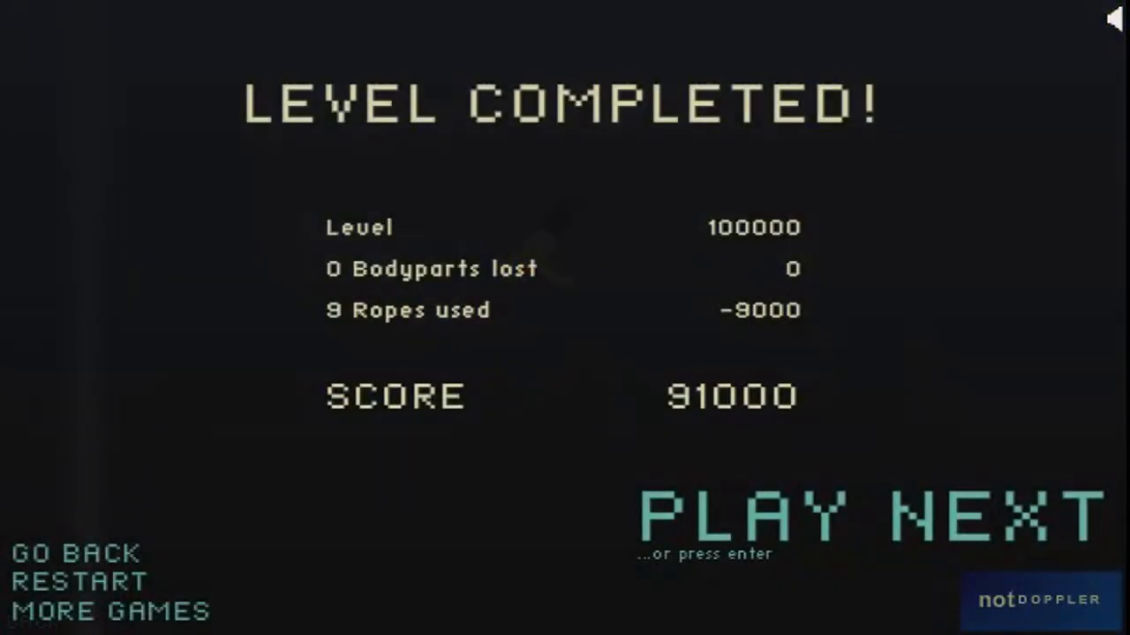
- Complete another level scoring 84000 with 4 body parts lost
left_click(864, 514)
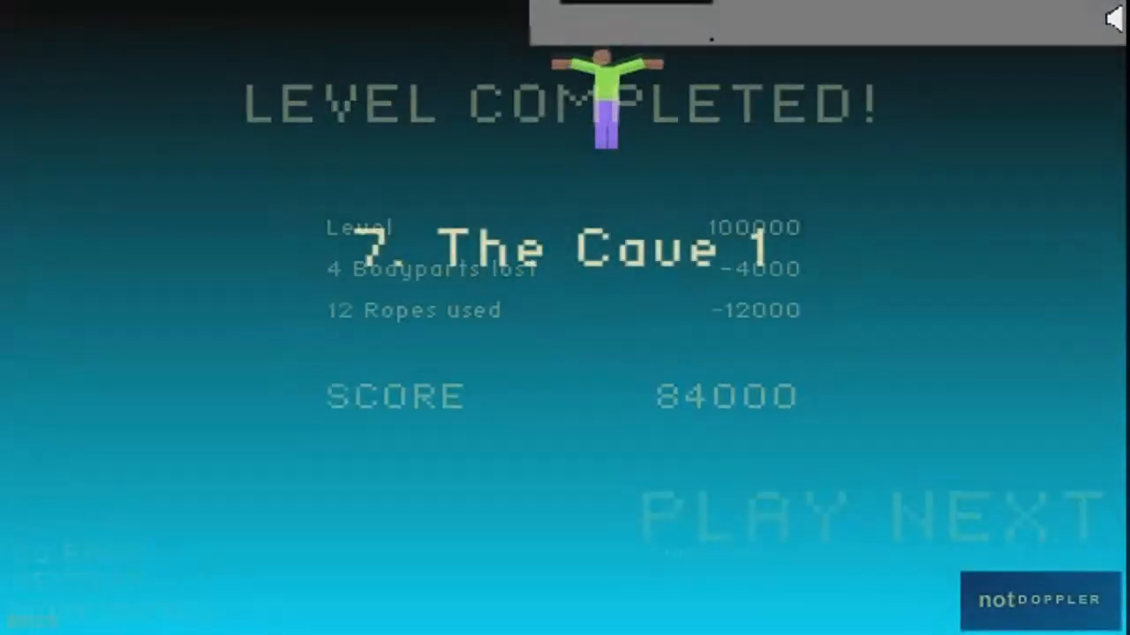
- Play from The Cave 1 onward, finishing a level at 93000 and starting the next
left_click(865, 516)
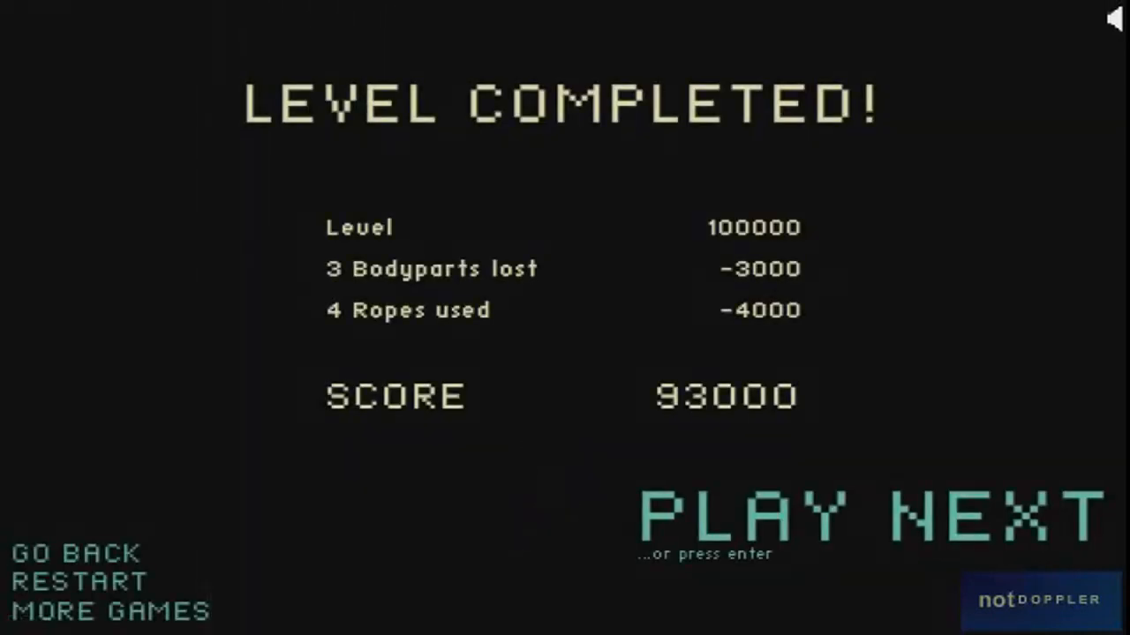
left_click(869, 516)
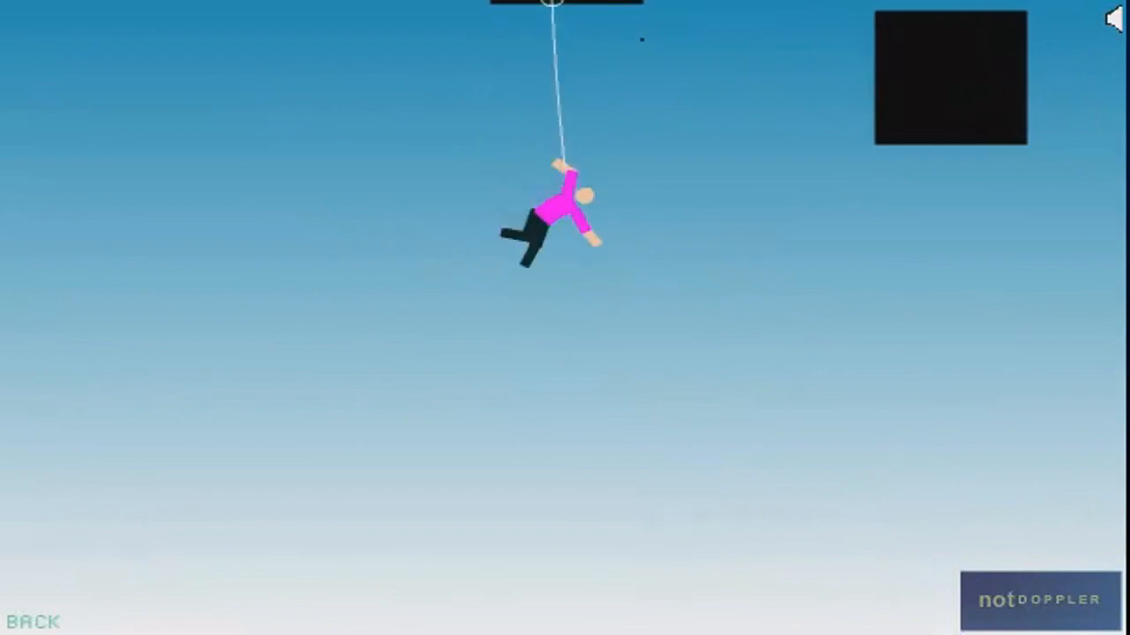